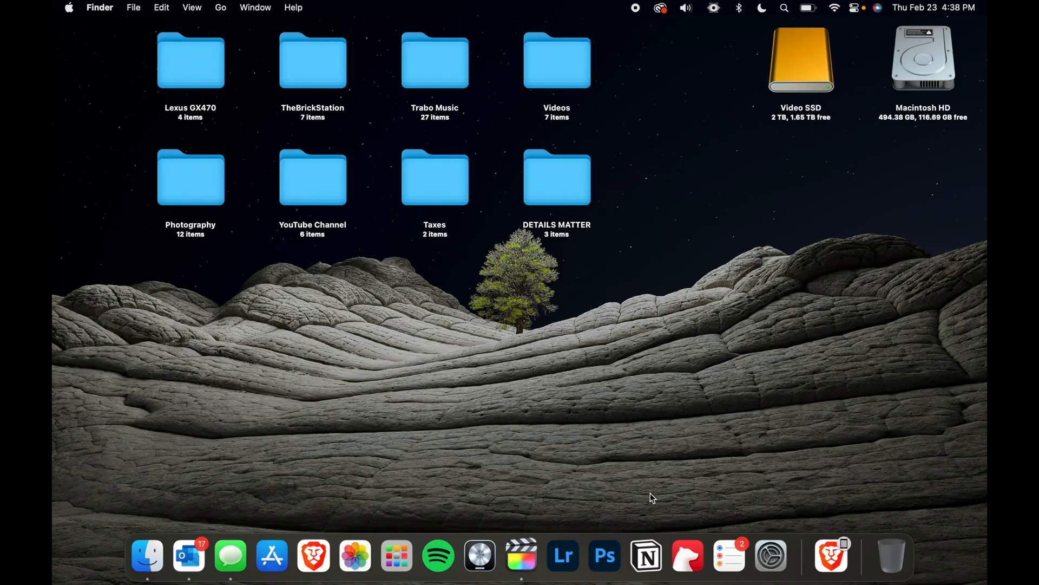
- Launch Final Cut Pro and save a new library named 'FCP Vertical Video Tutorial'
left_click(521, 556)
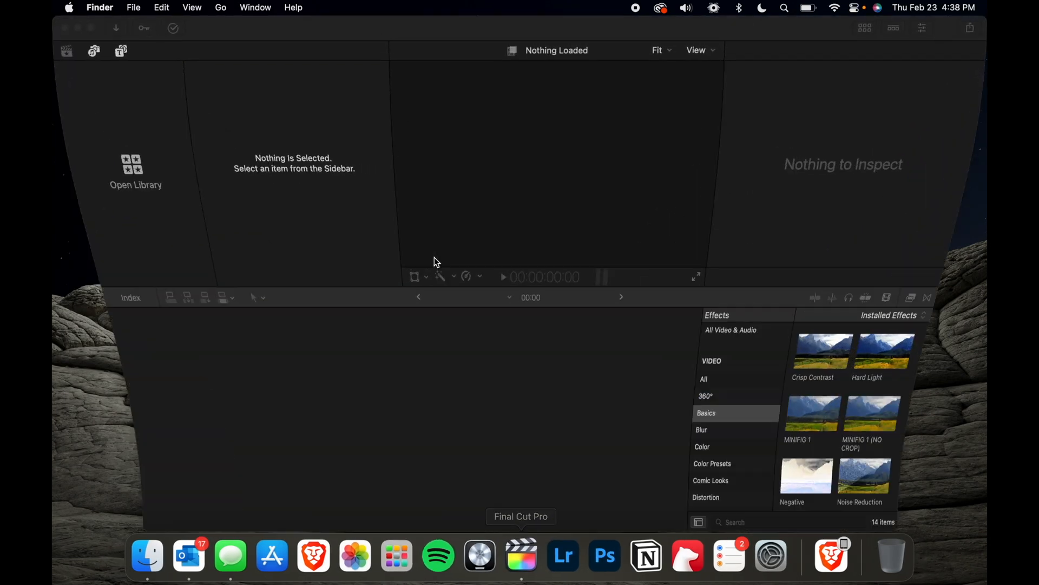
left_click(520, 556)
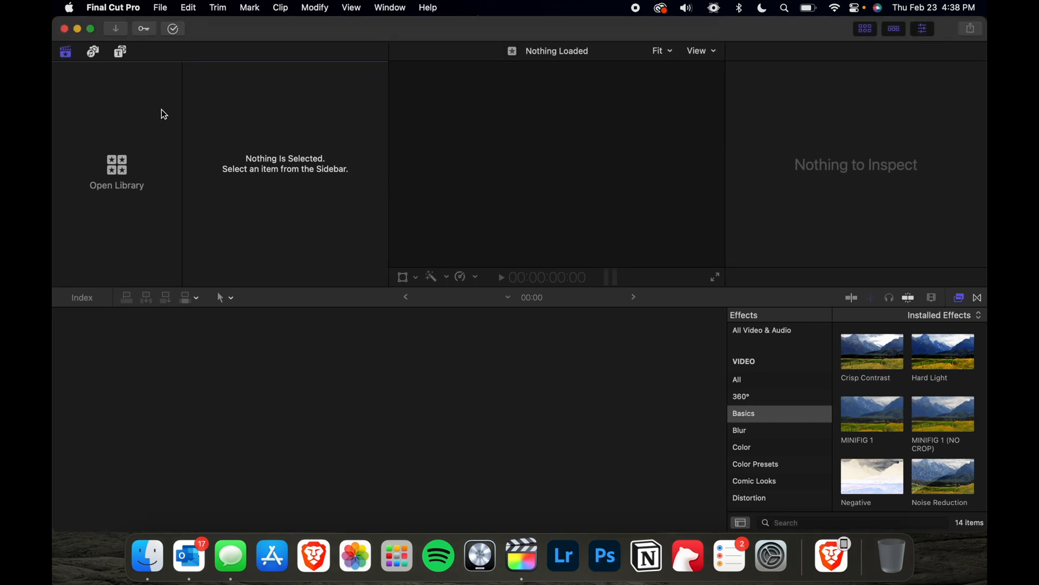
left_click(116, 172)
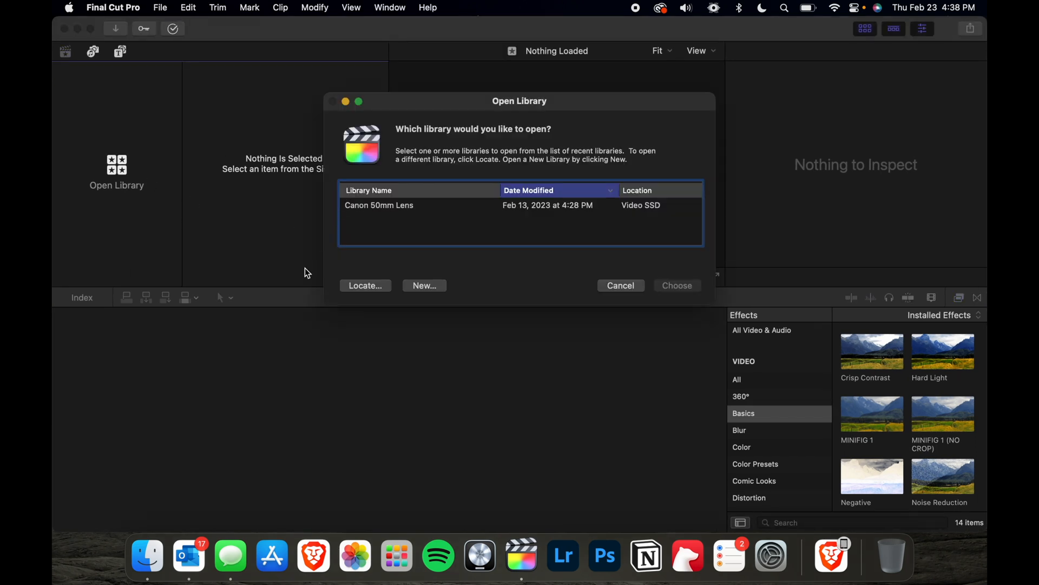
left_click(425, 285)
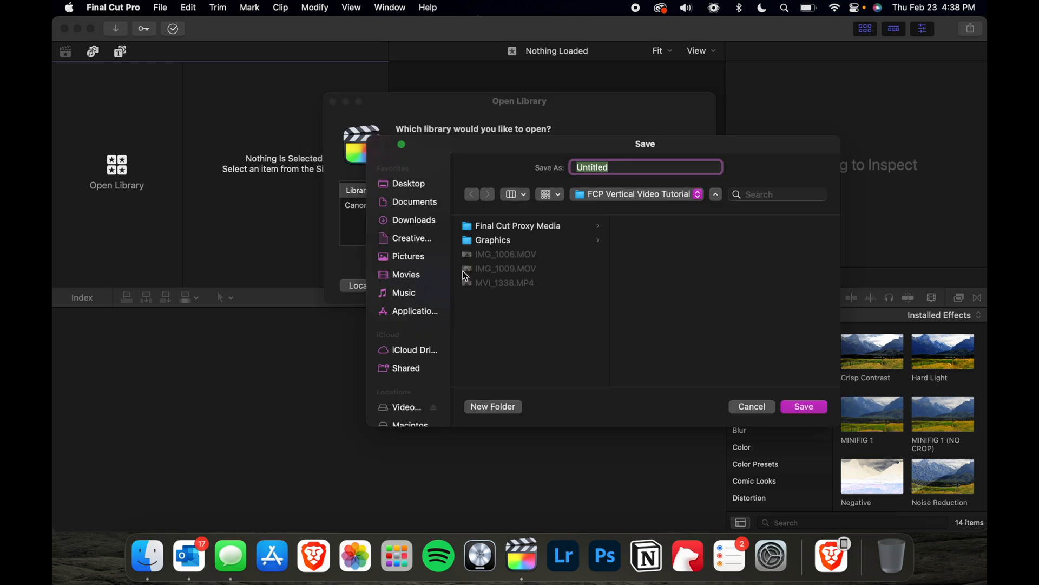
mouse_move(570, 188)
type("FCP Vertical Video Tutoria")
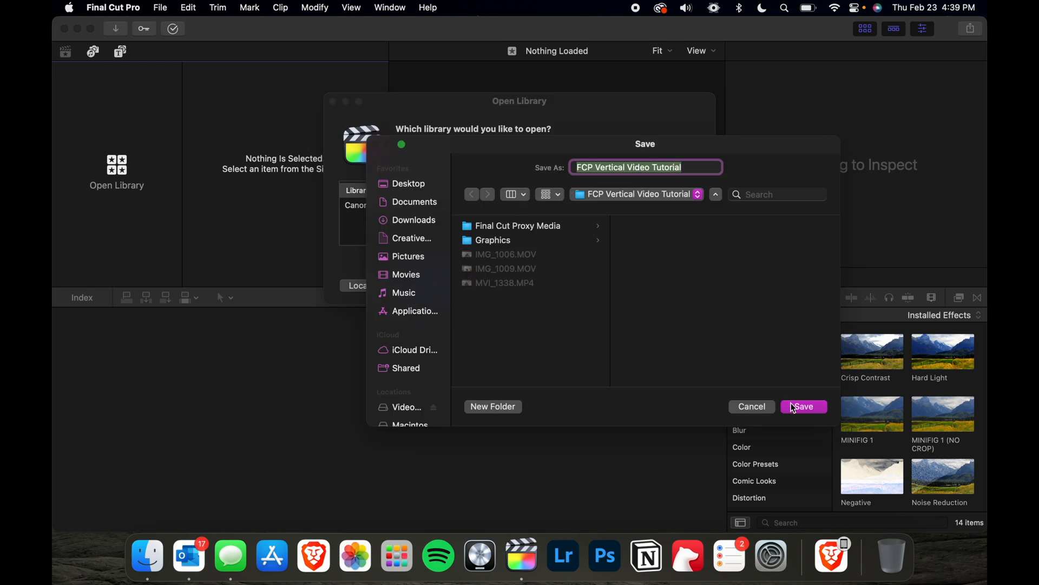
left_click(803, 406)
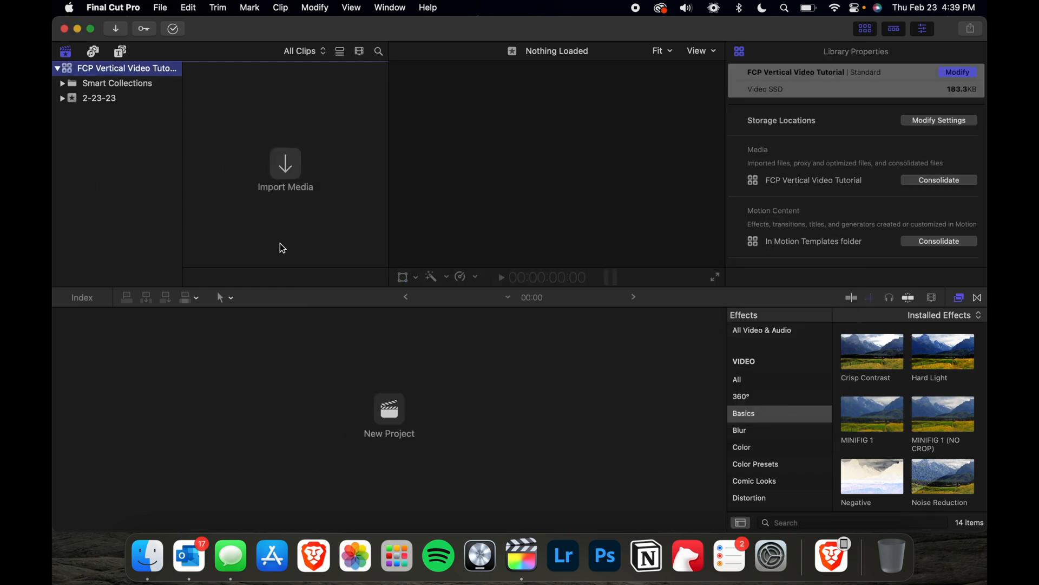
- Create project 'FCP Vertical Video Tutorial' at 1080x1920 resolution and 29.97p frame rate
left_click(389, 407)
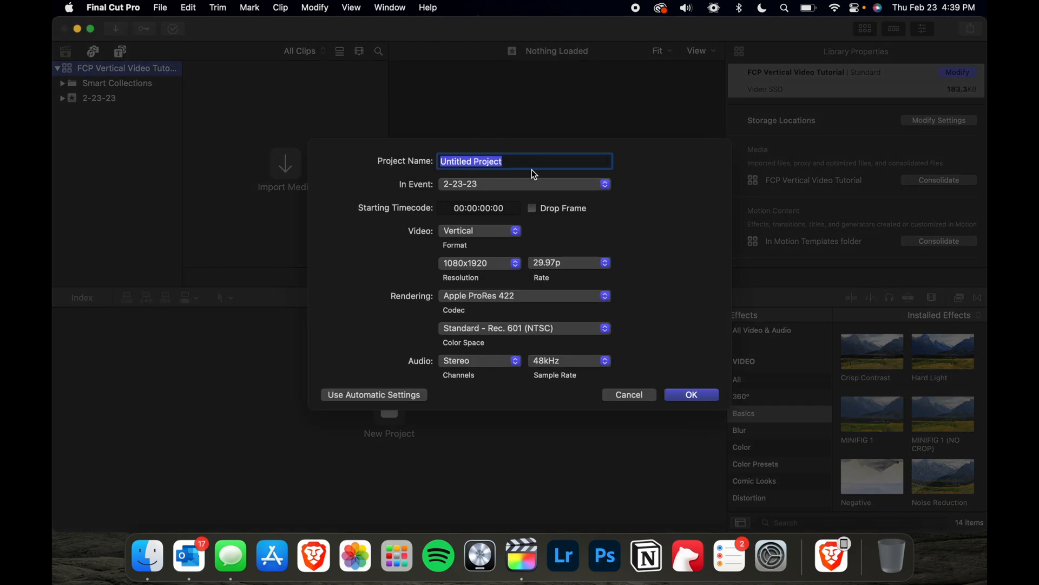
type("FCP Vertical Video Tutorial")
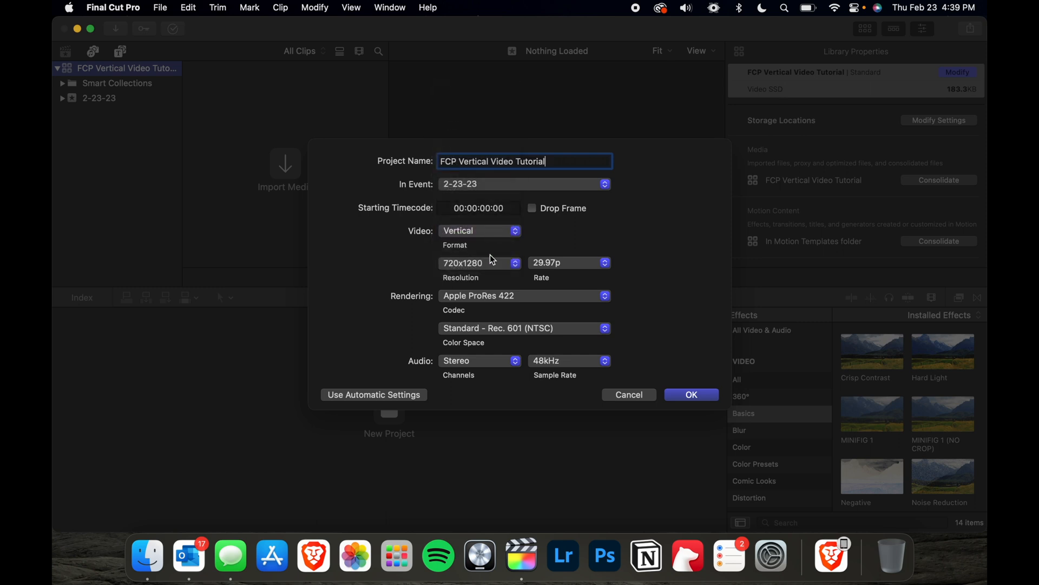
mouse_move(490, 268)
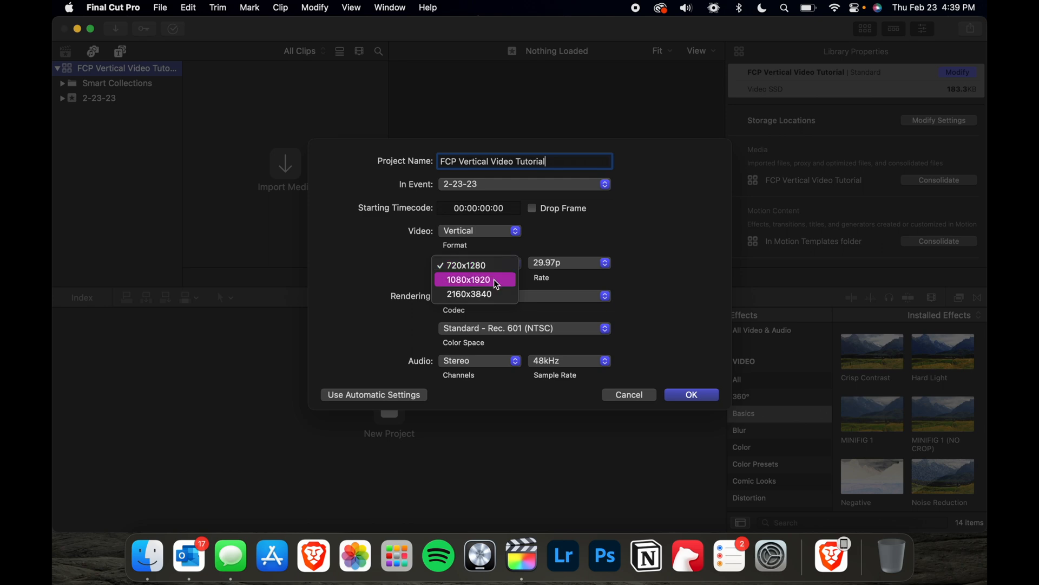
left_click(469, 280)
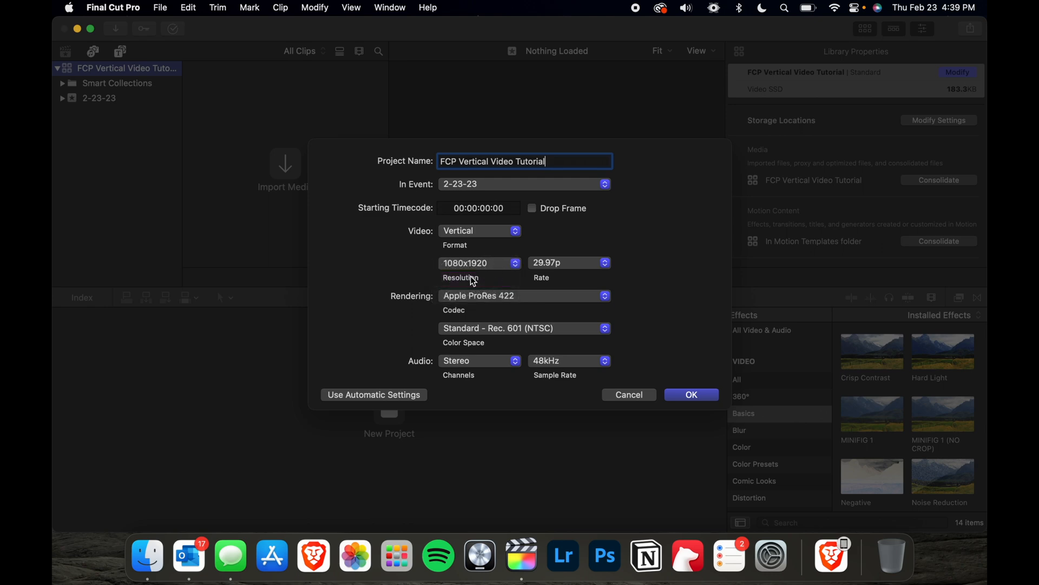
mouse_move(544, 272)
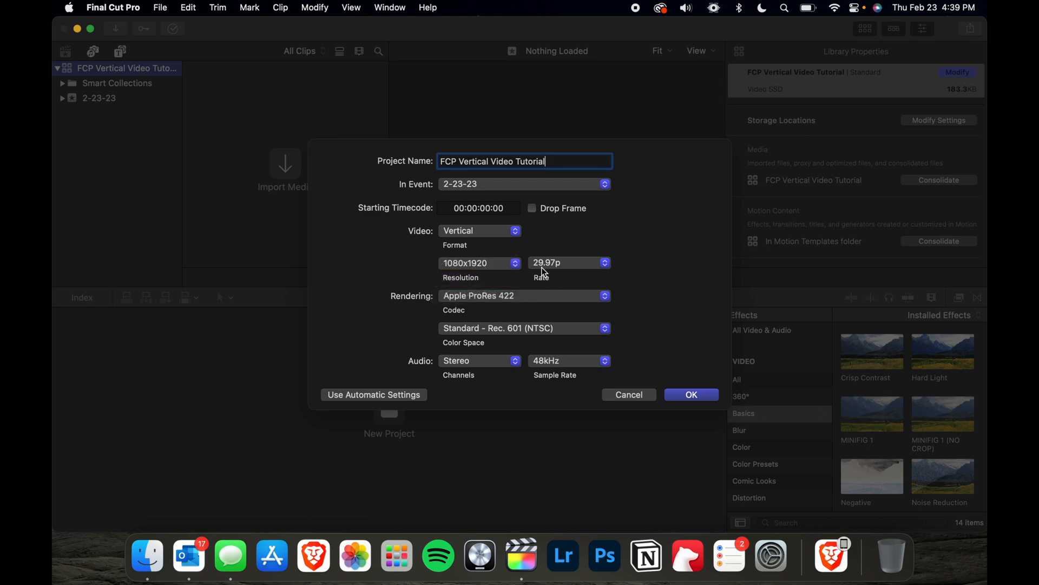
mouse_move(546, 269)
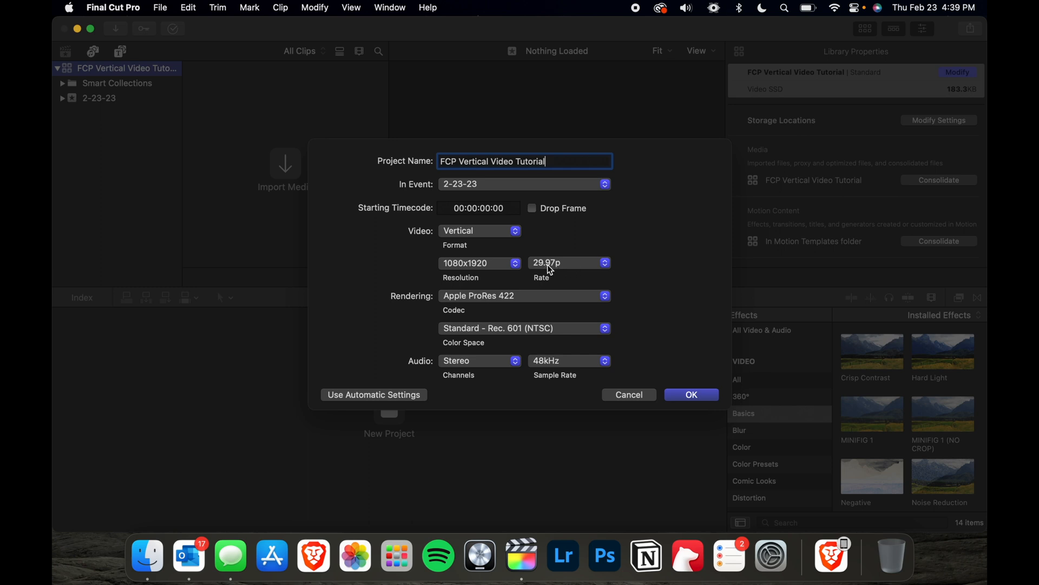
left_click(568, 262)
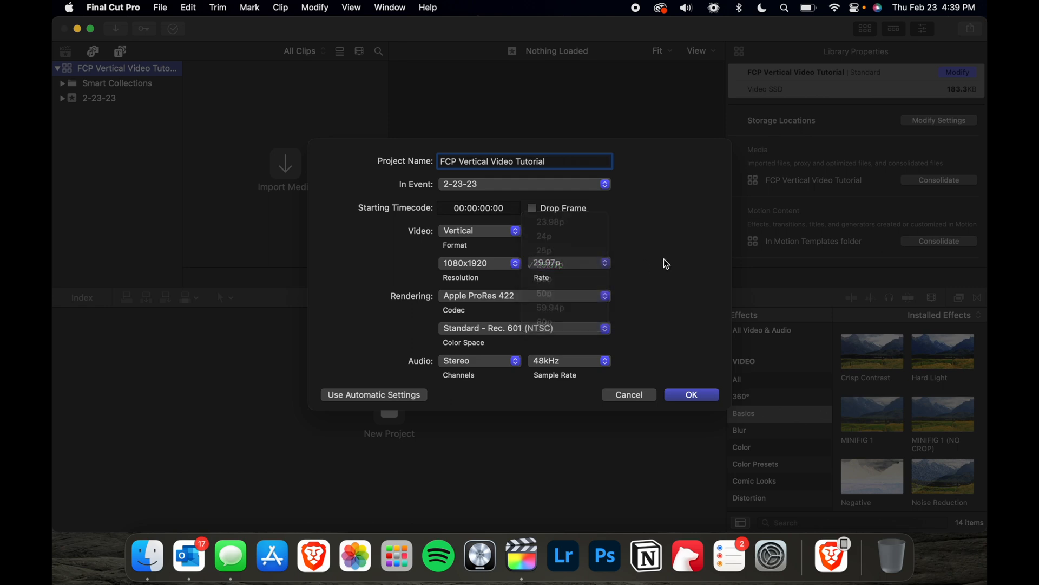
left_click(567, 262)
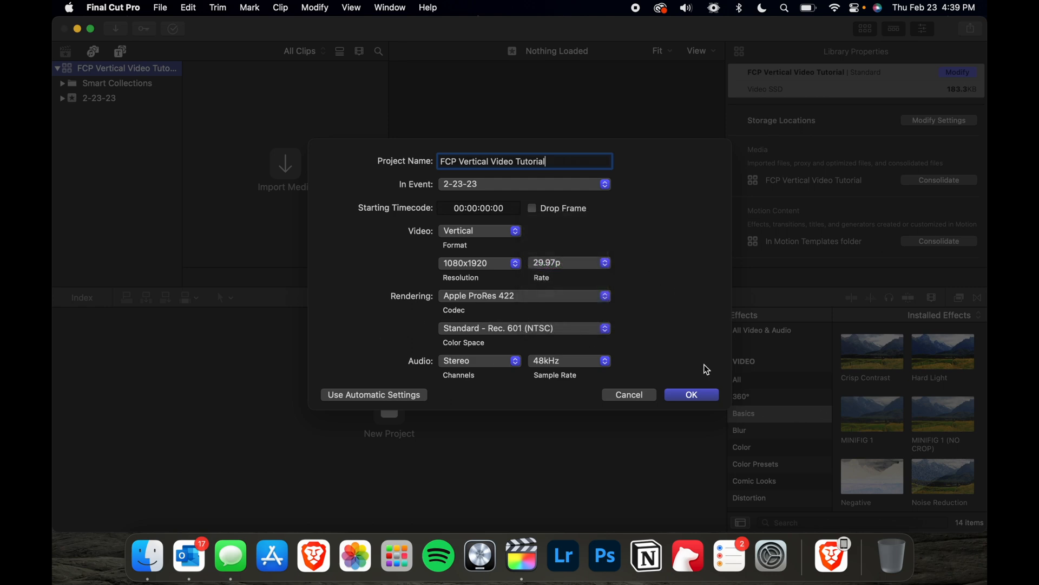
left_click(691, 395)
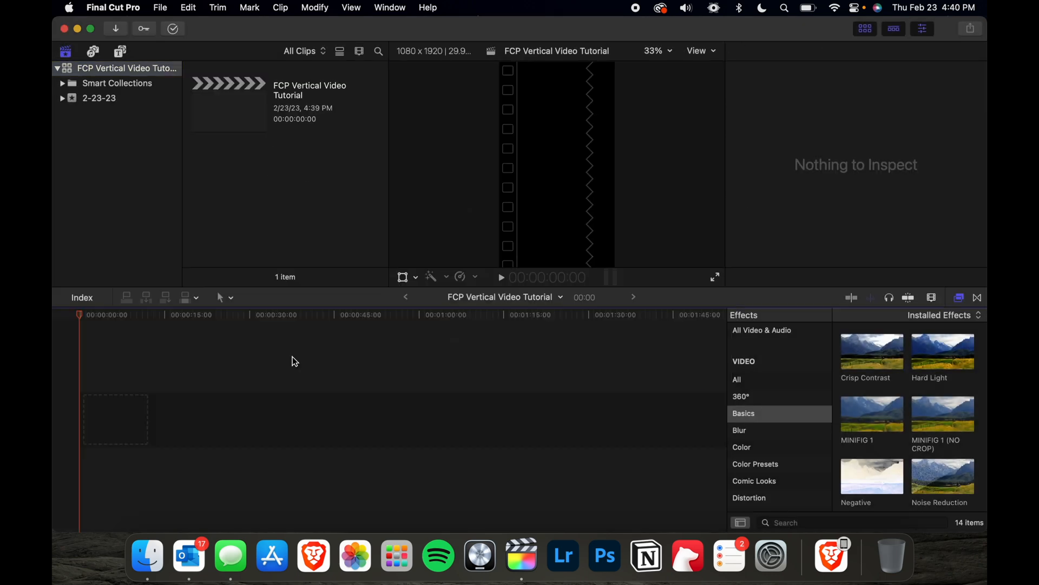
- Import IMG_1006 and IMG_1009 into event 2-23-23, leaving files in place, and preview IMG_1006
left_click(114, 29)
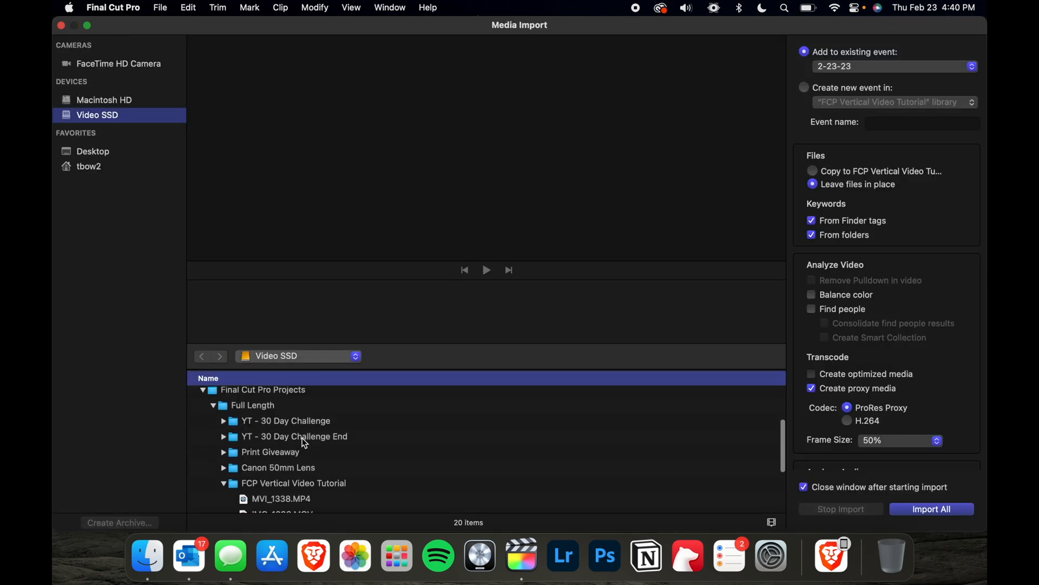
scroll("down", 3)
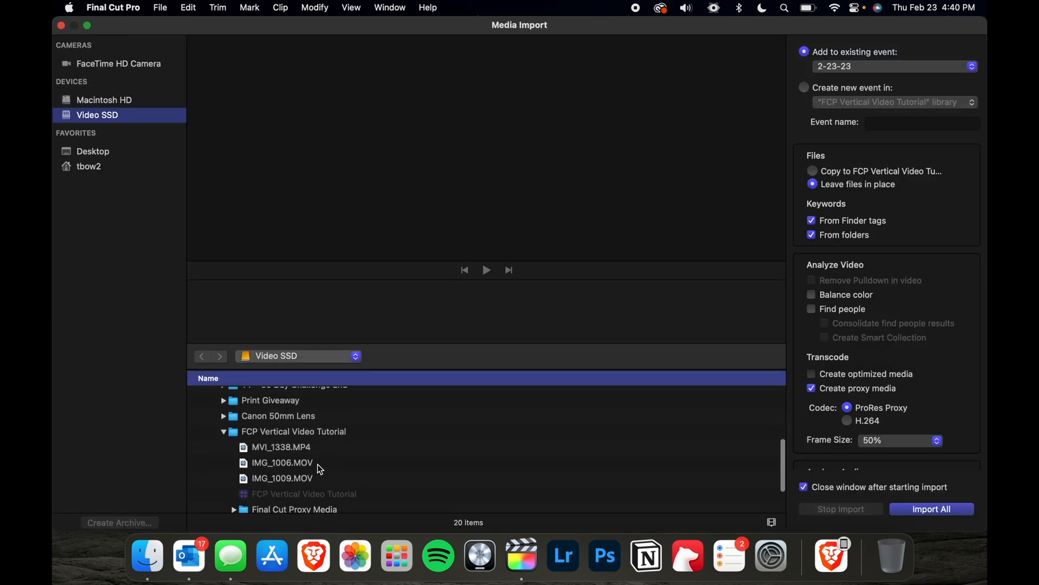
left_click(283, 478)
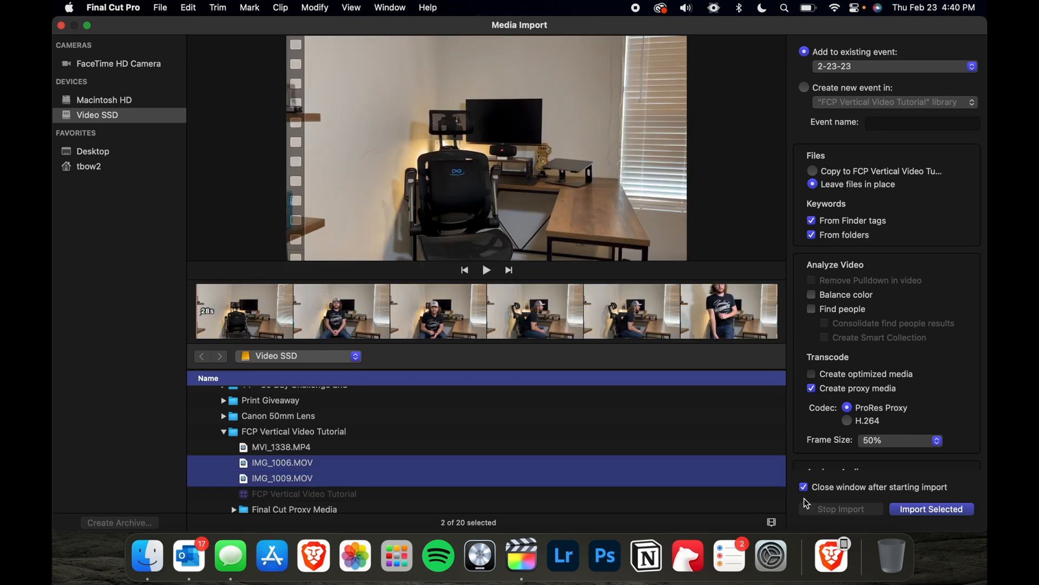
left_click(931, 508)
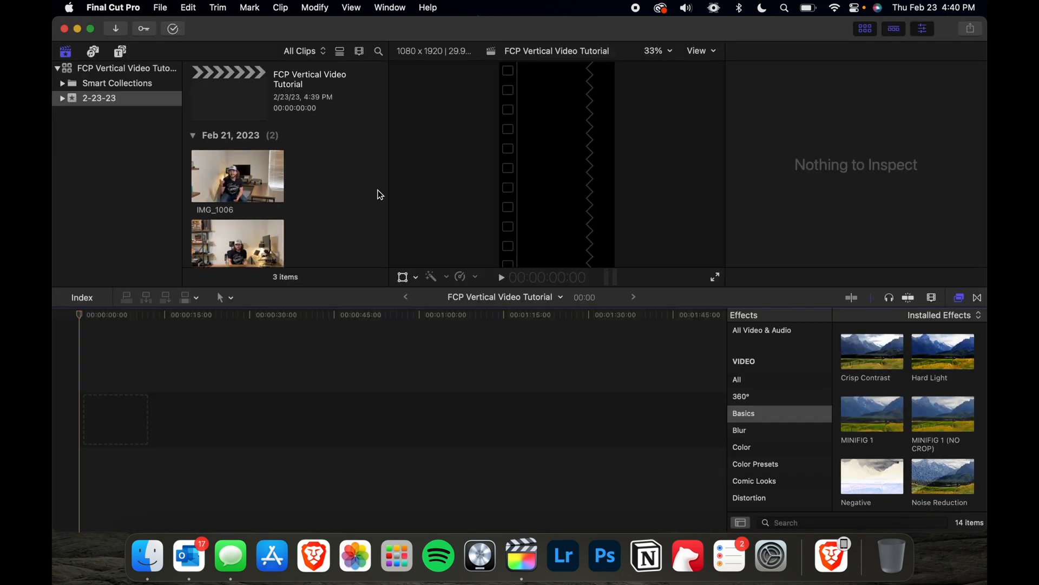
mouse_move(233, 184)
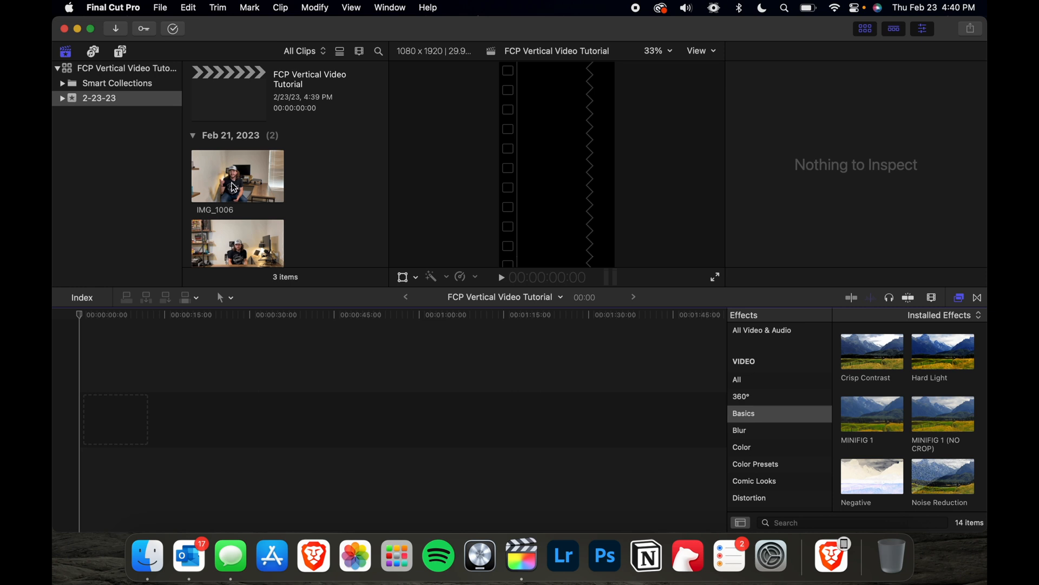
left_click(237, 175)
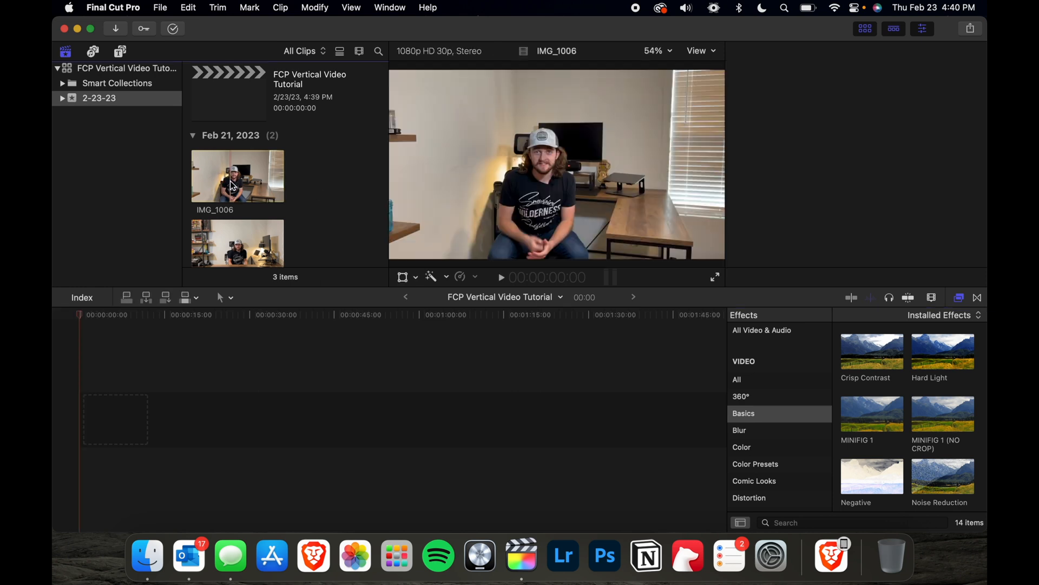
left_click(237, 176)
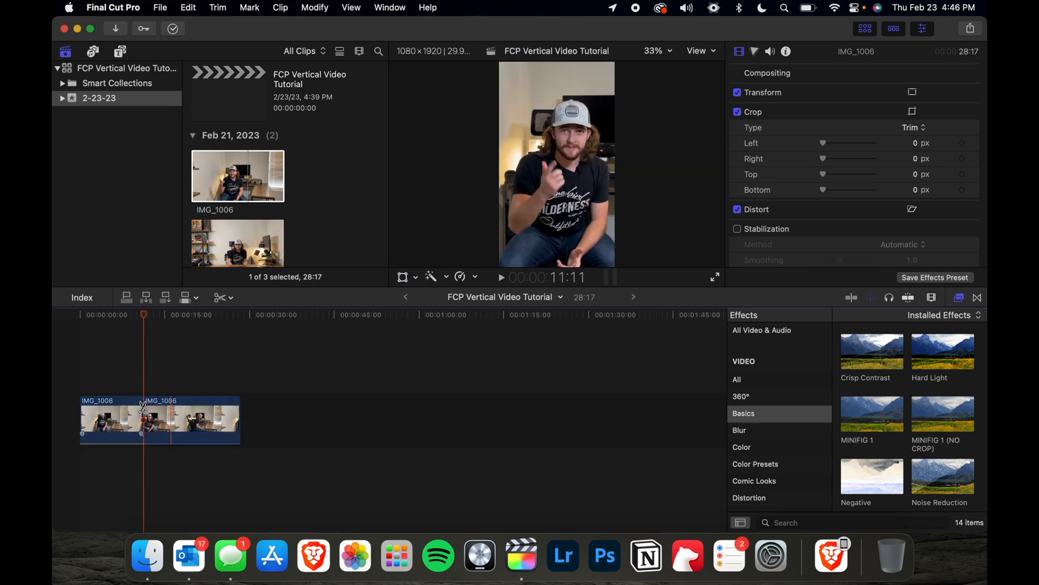
- Delete the second half of the split IMG_1006 clip from the timeline
left_click(192, 419)
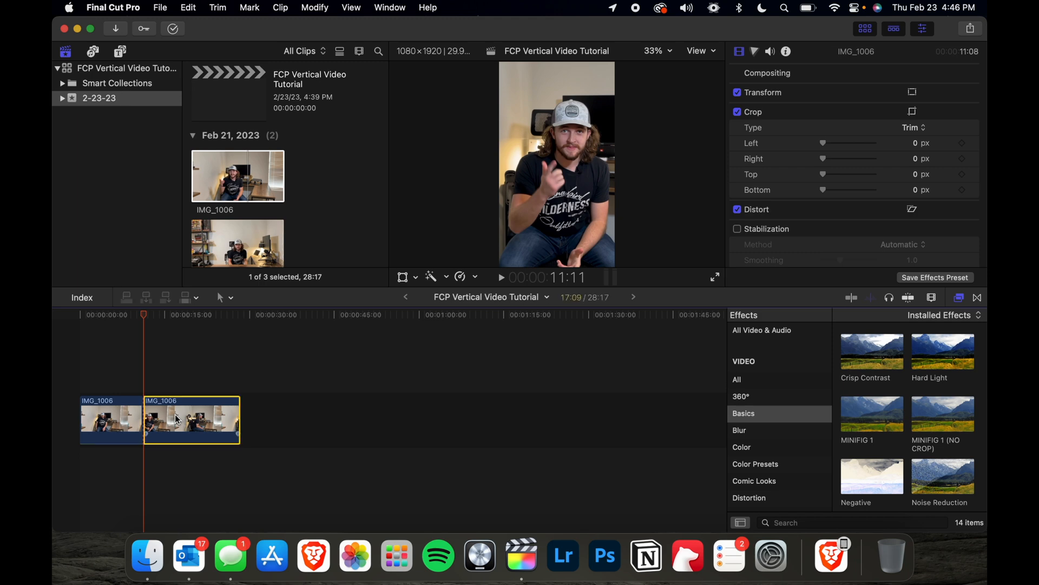
left_click(431, 277)
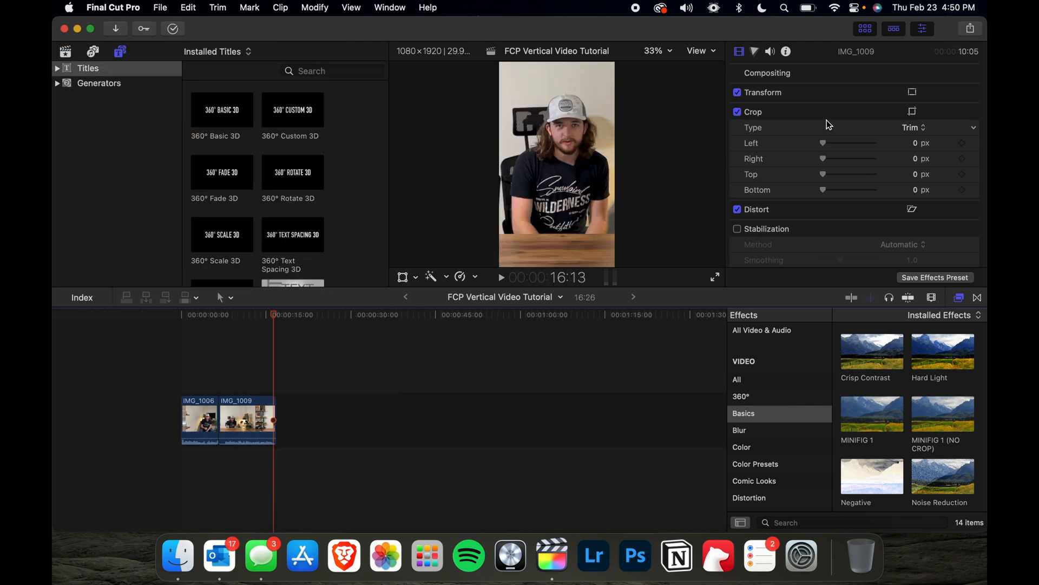
- Set up an Export File share with Video and Audio format and reach the save dialog
left_click(969, 28)
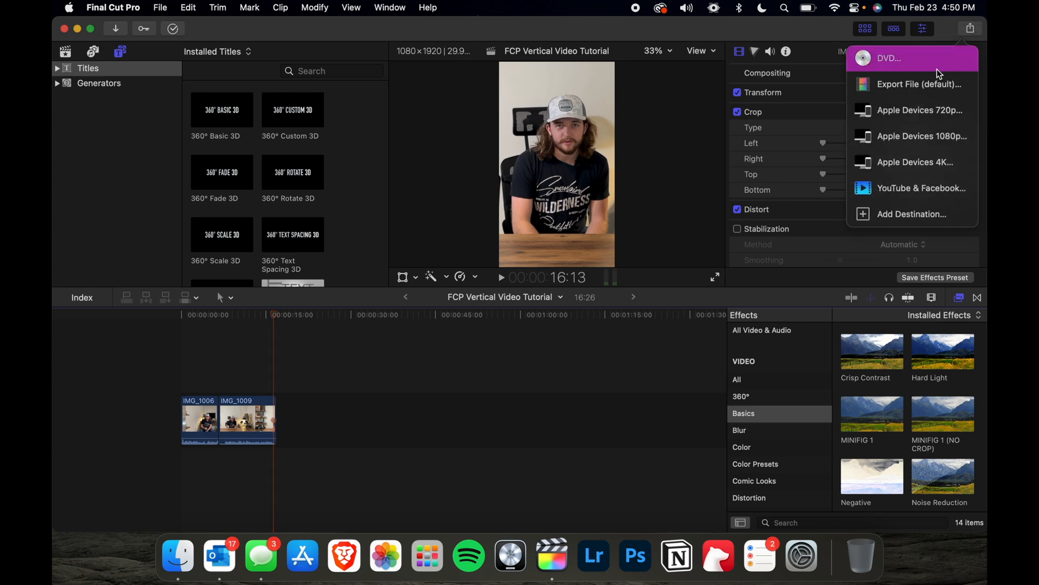
left_click(919, 84)
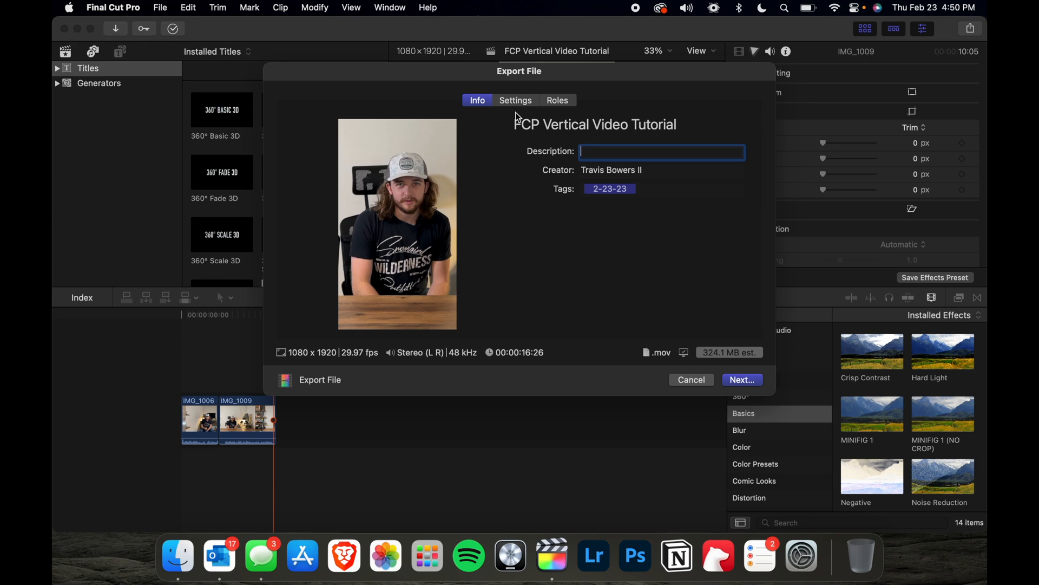
left_click(515, 100)
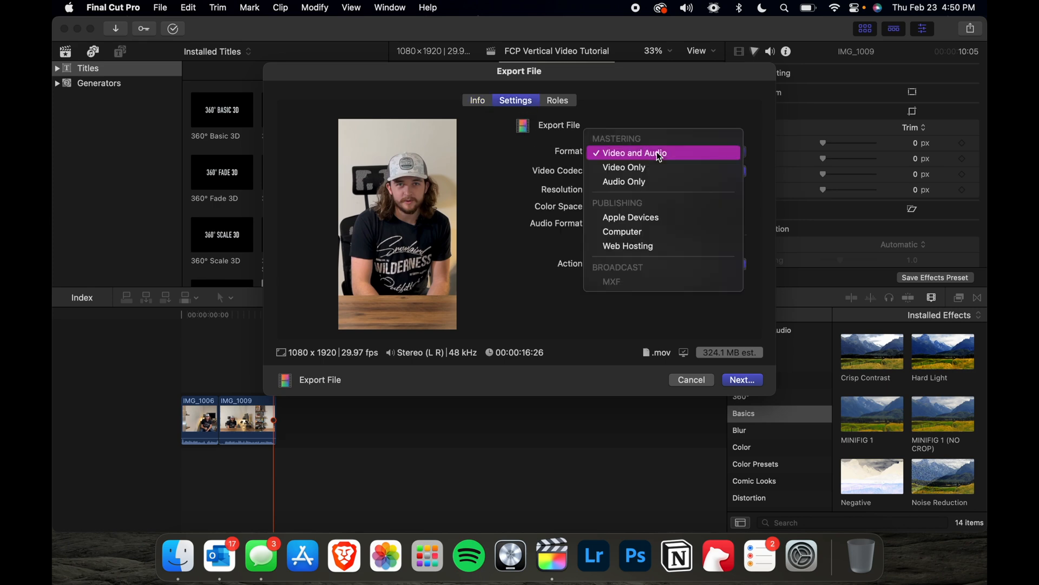
mouse_move(624, 167)
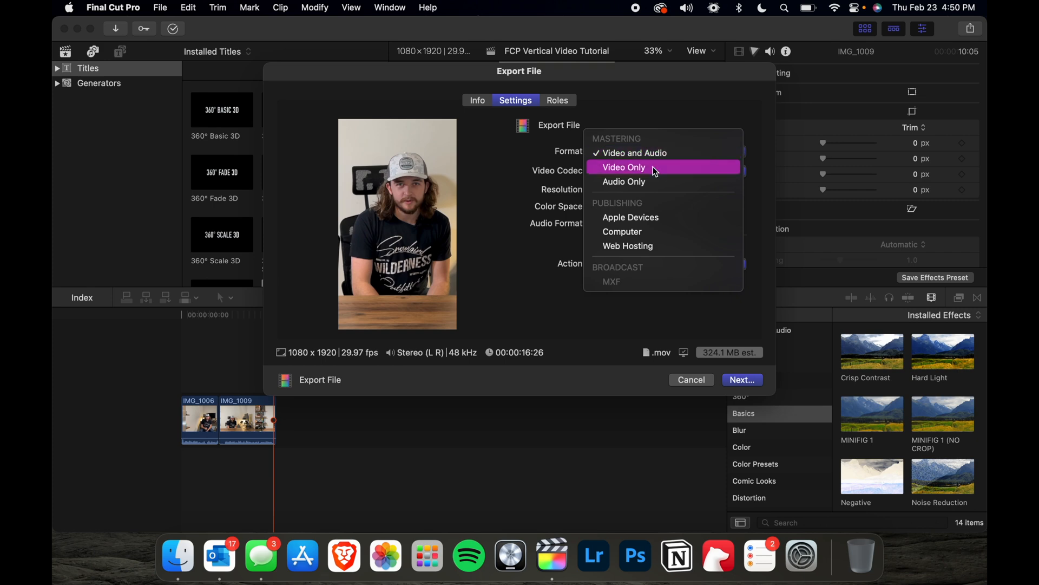
left_click(623, 166)
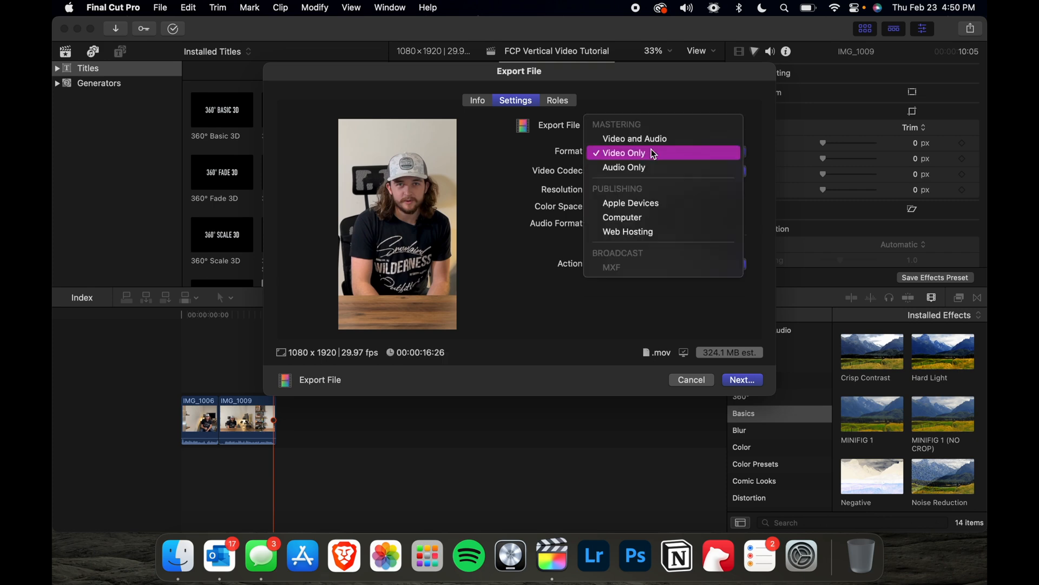
mouse_move(653, 139)
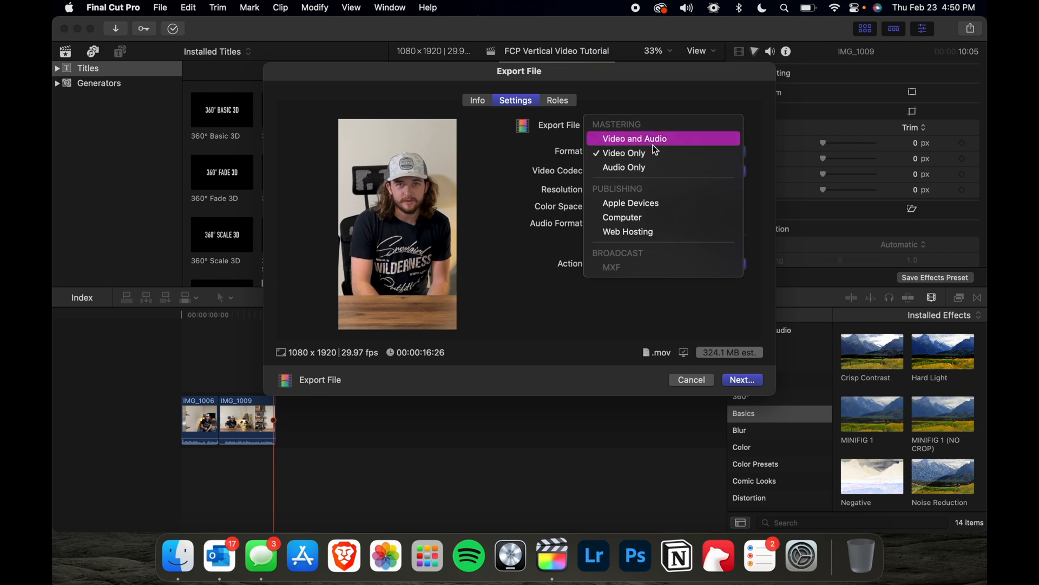
left_click(634, 138)
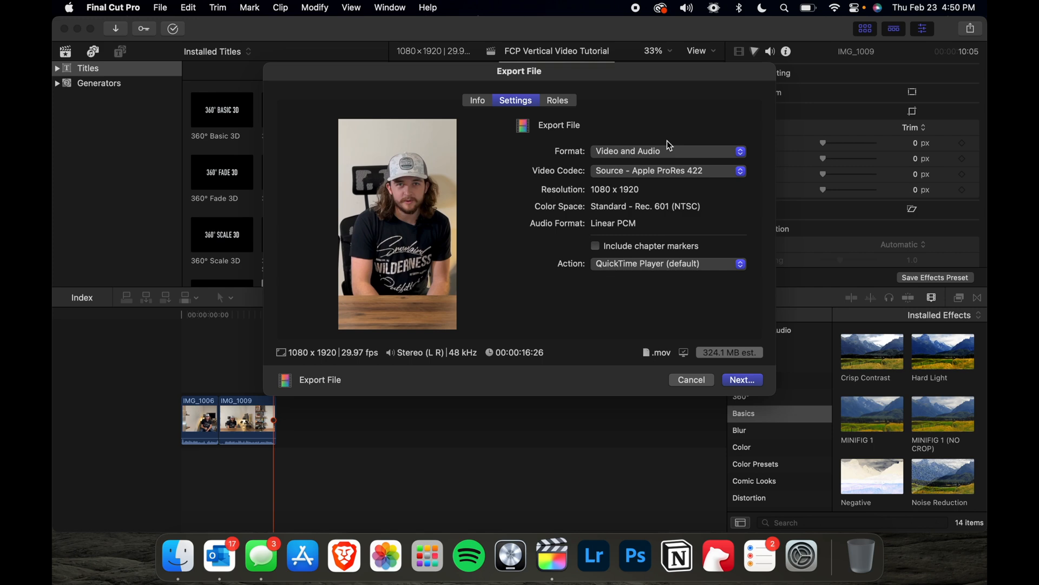
mouse_move(621, 139)
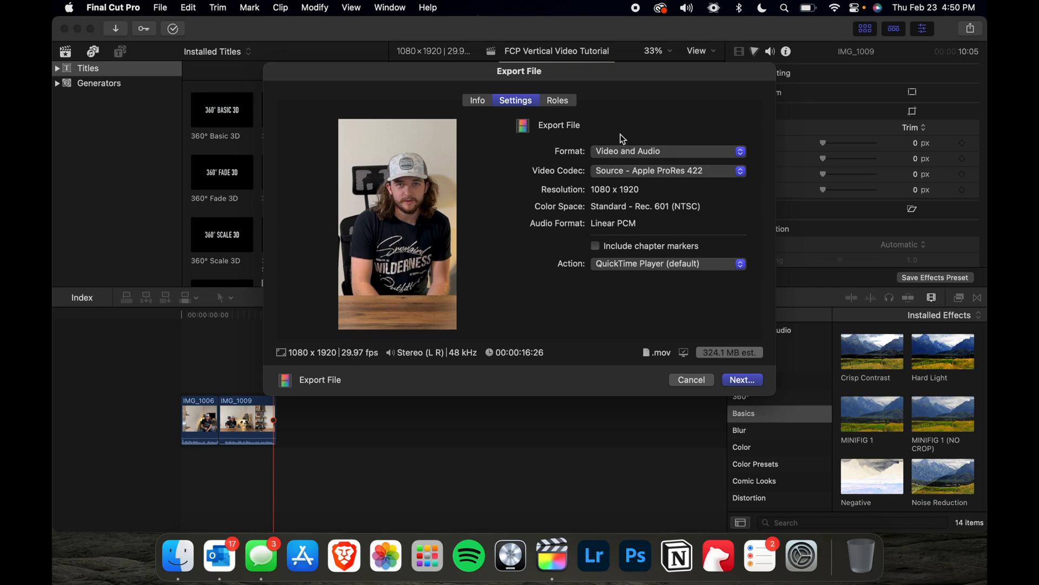
left_click(476, 101)
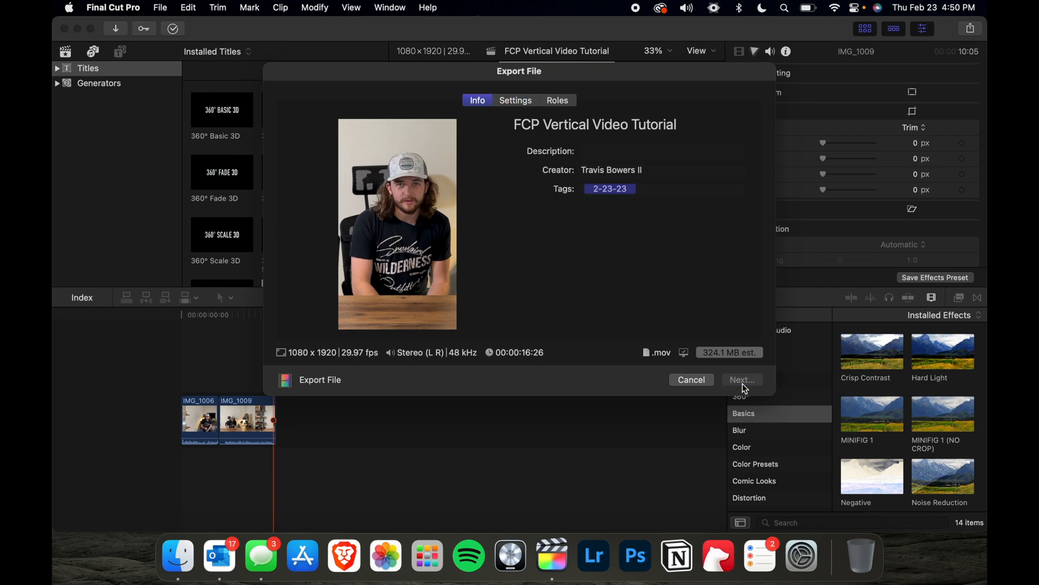
left_click(740, 379)
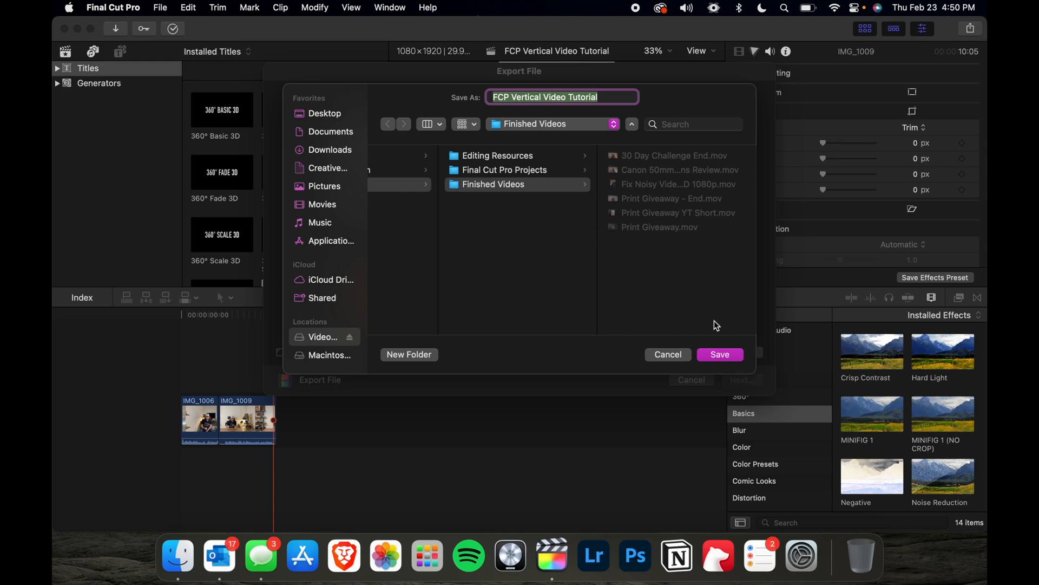